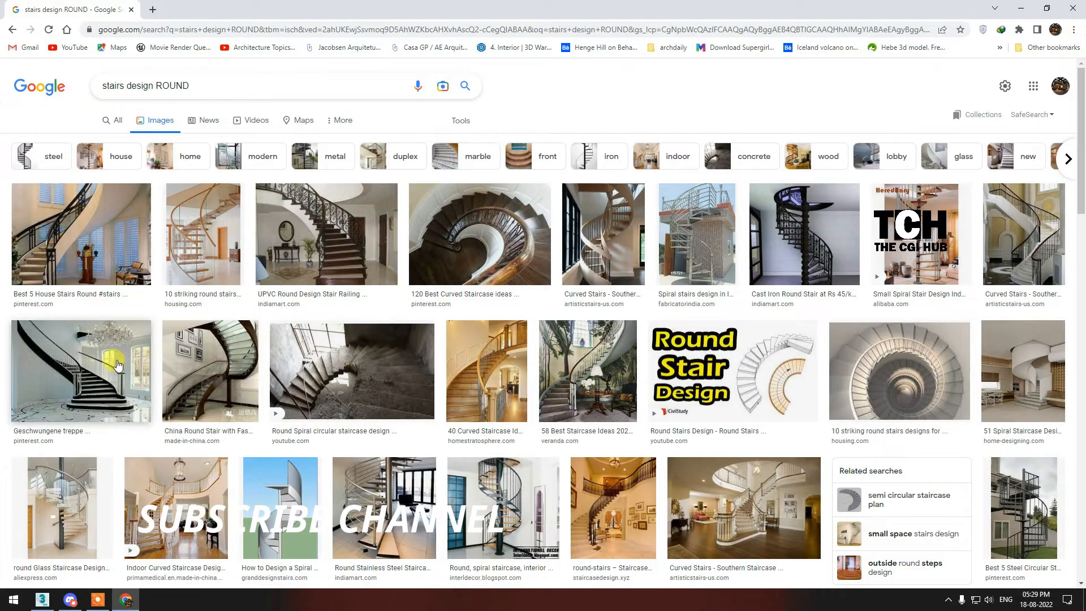
# - Preview a curved staircase reference image, then return to the 3ds Max scene
pyautogui.click(81, 371)
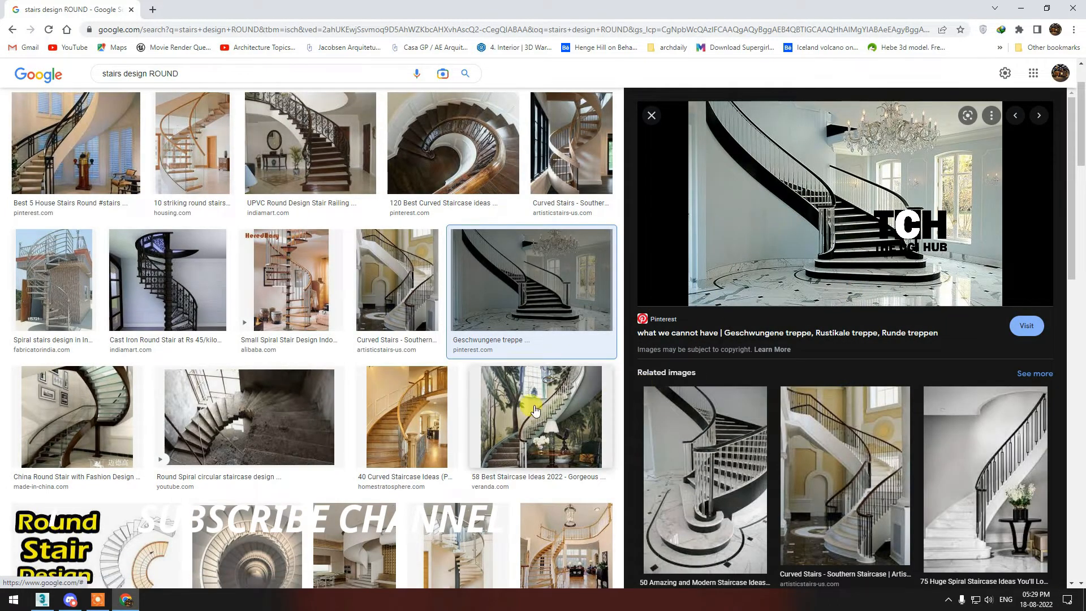
pyautogui.scroll(-3)
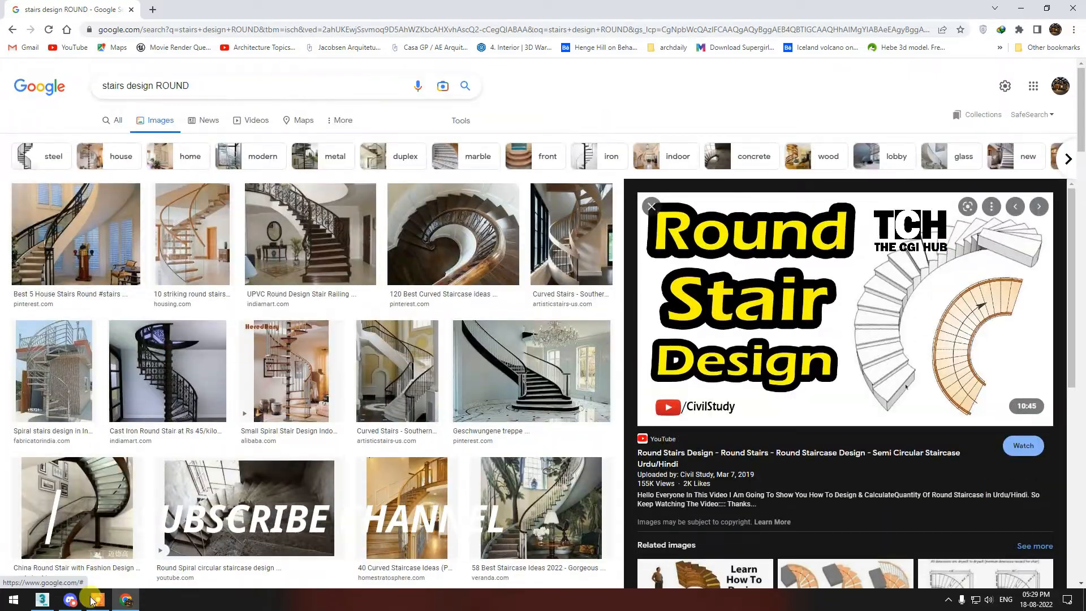
pyautogui.click(97, 599)
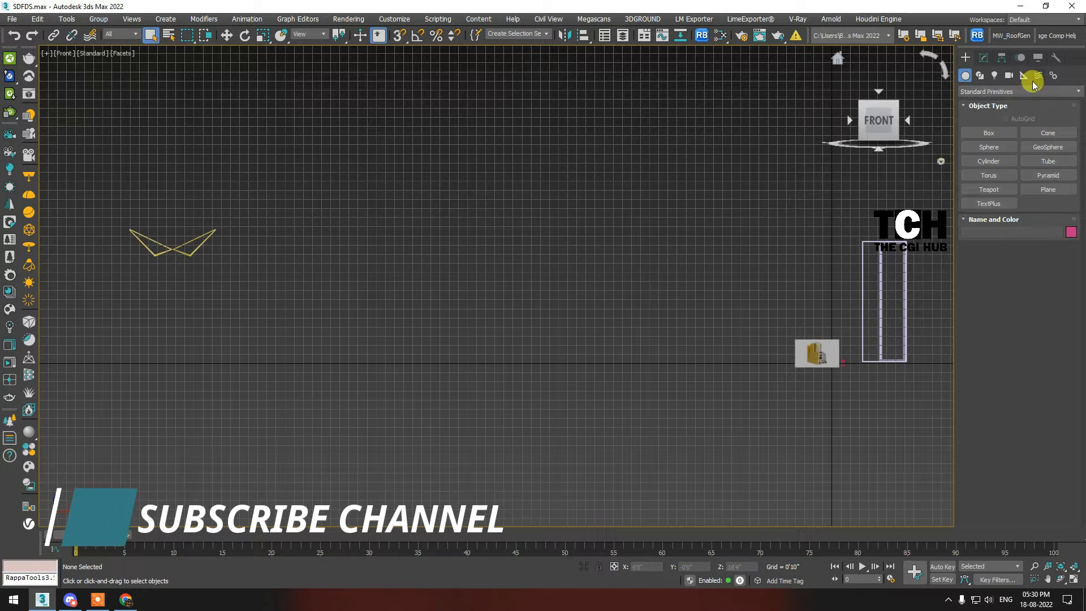
# - Start the Line shape tool and enable Grid Points and Vertex snapping
pyautogui.click(979, 75)
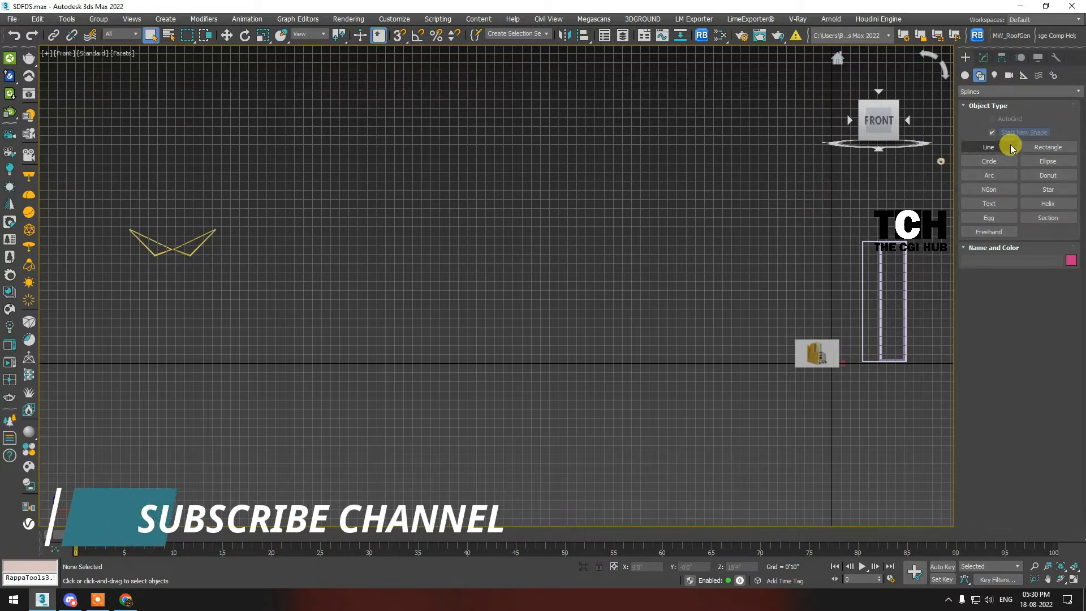
pyautogui.click(989, 147)
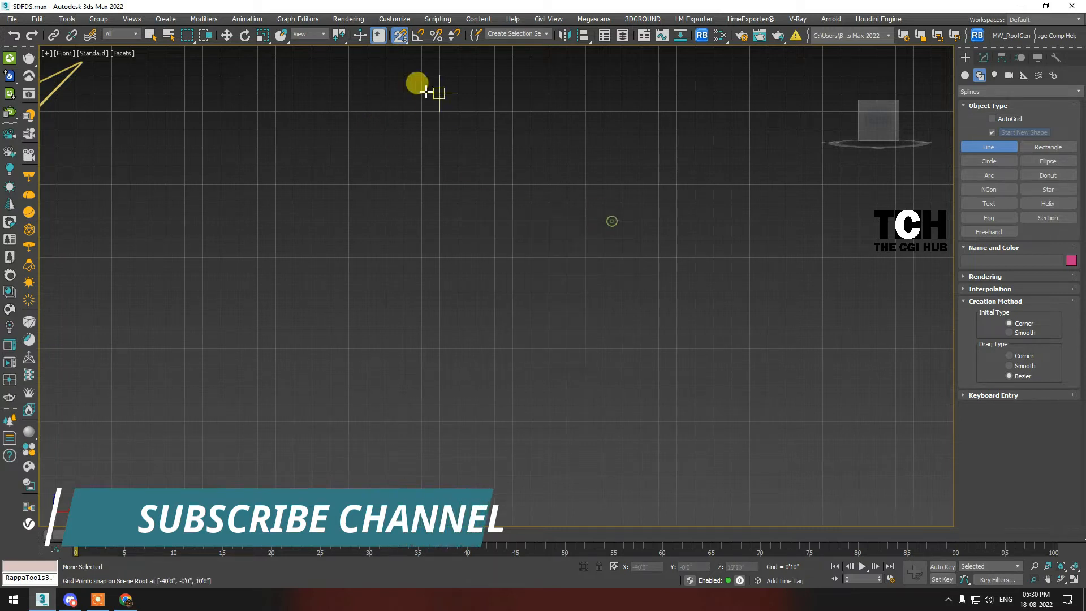
pyautogui.click(384, 36)
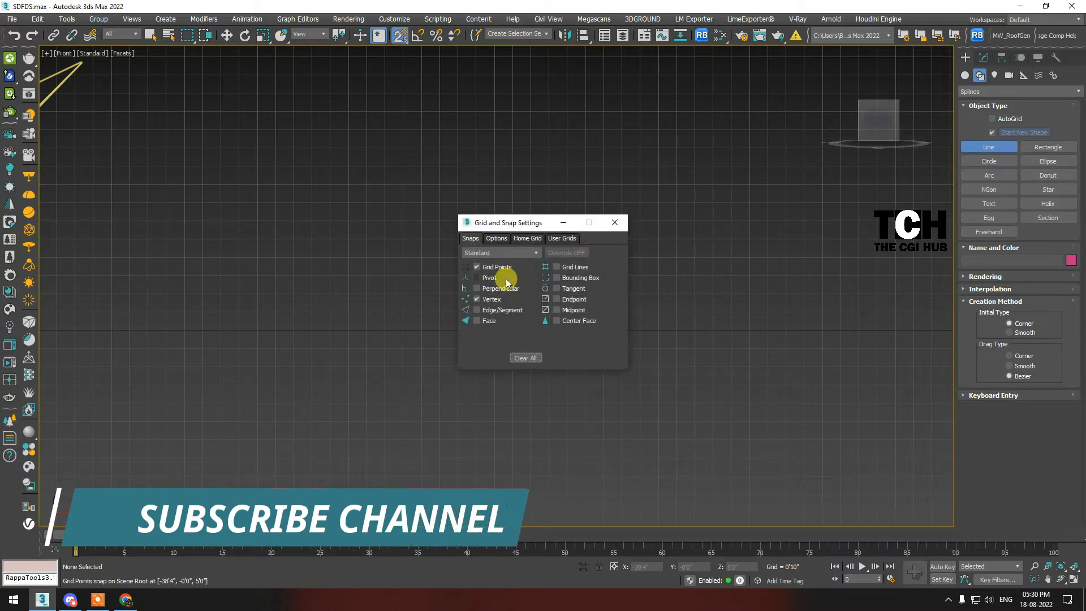
pyautogui.click(476, 299)
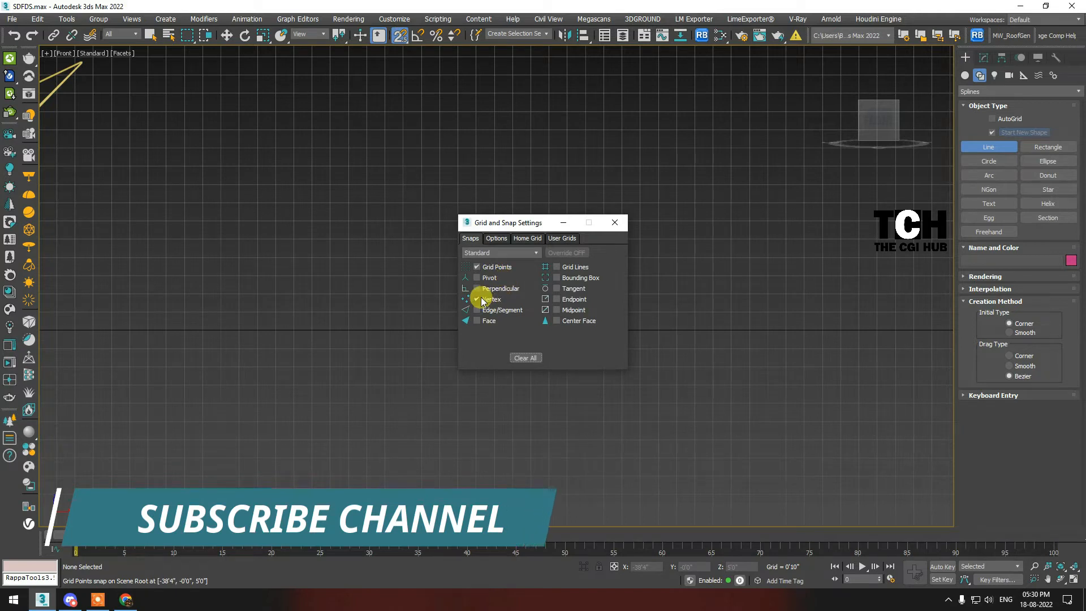
pyautogui.click(476, 298)
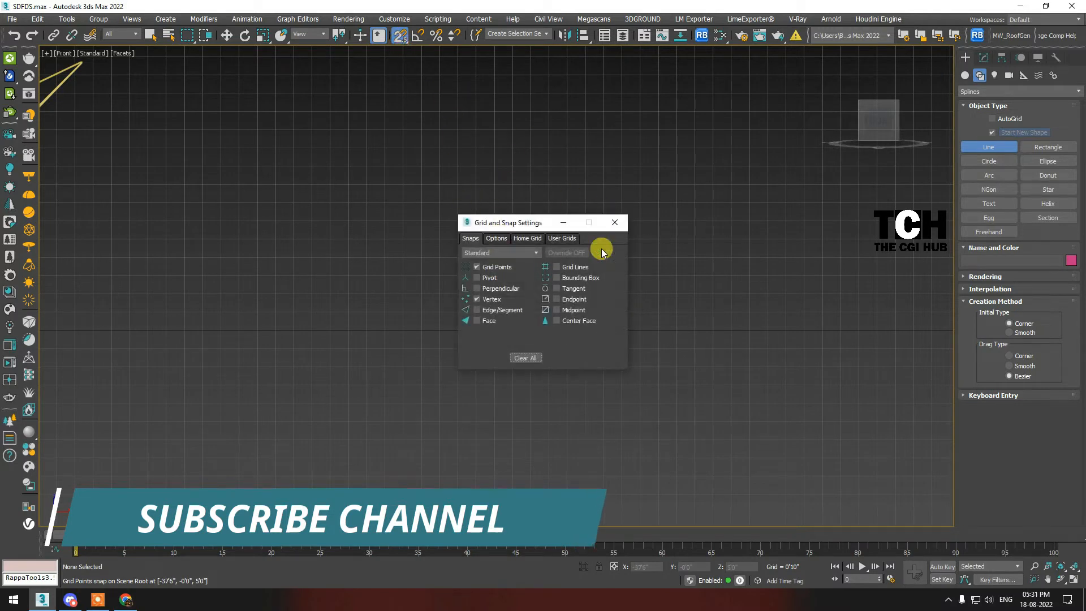
pyautogui.click(615, 222)
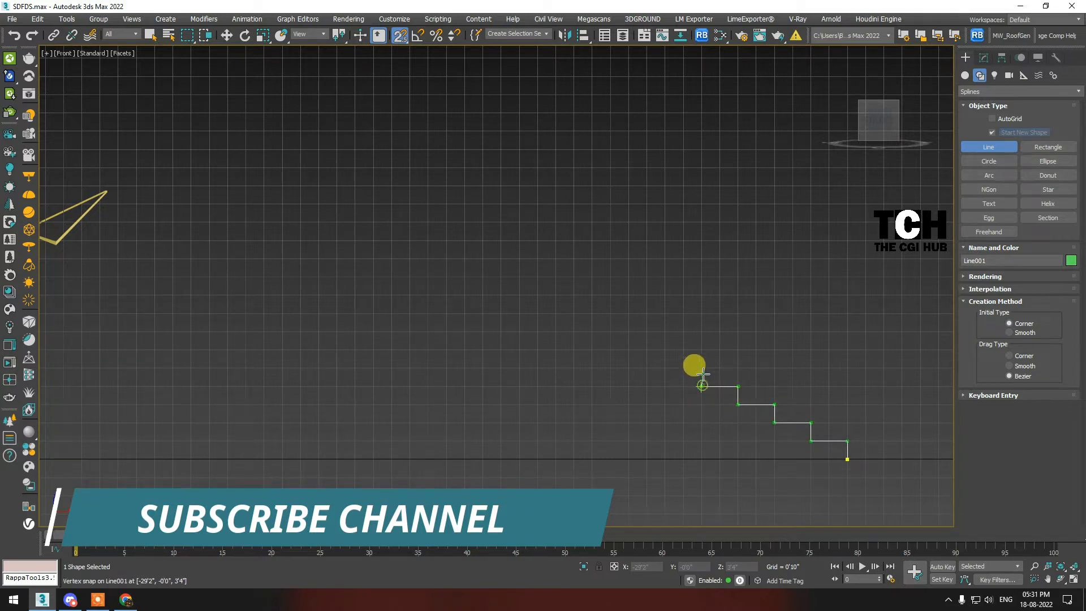
# - Draw the stepped stair profile rising to the upper left and finish with the top landing
pyautogui.moveTo(701, 385); pyautogui.dragTo(659, 369)
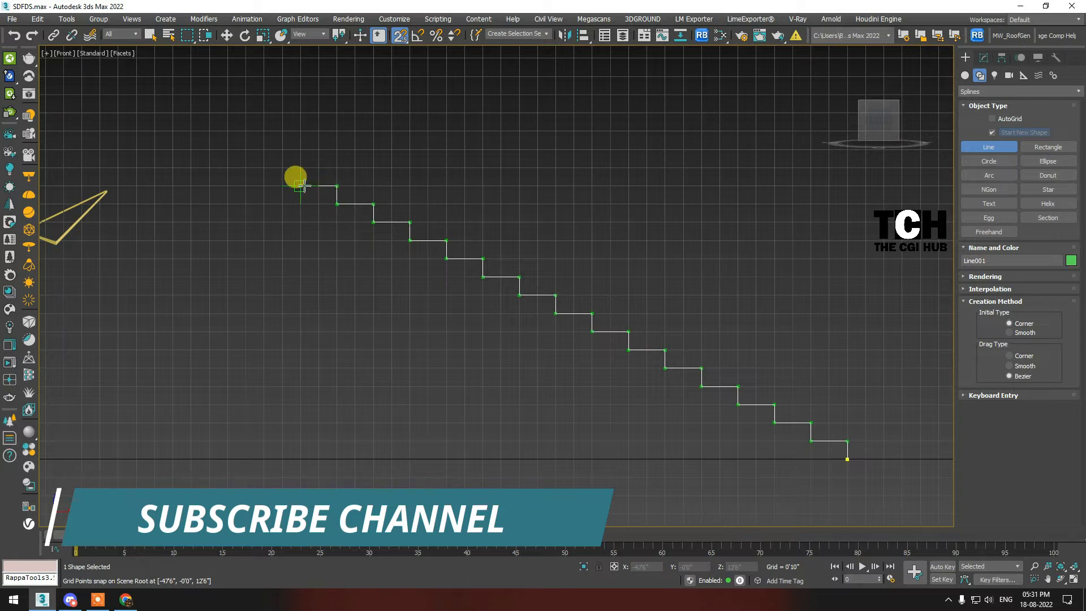
pyautogui.moveTo(299, 172); pyautogui.dragTo(261, 158)
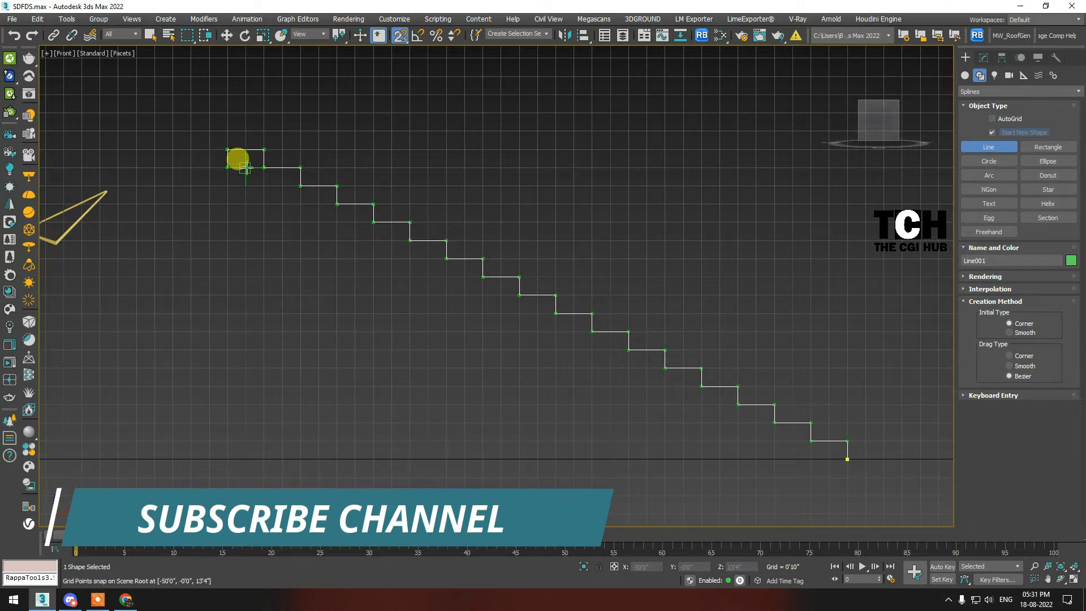
pyautogui.moveTo(245, 159); pyautogui.dragTo(810, 453)
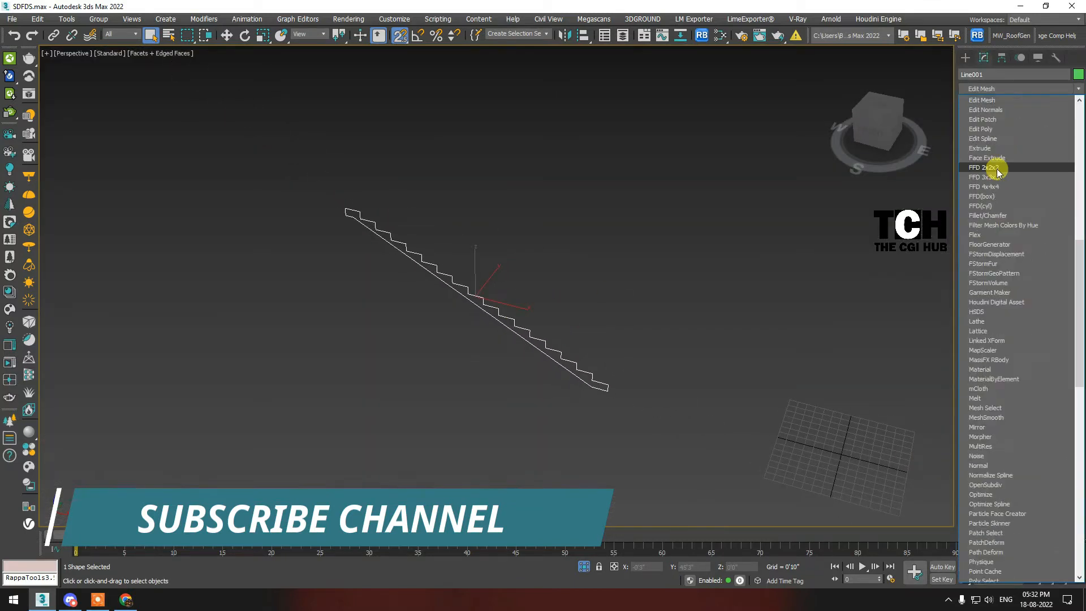
# - Extrude the stepped line into a solid straight staircase and inspect it in Perspective
pyautogui.click(980, 147)
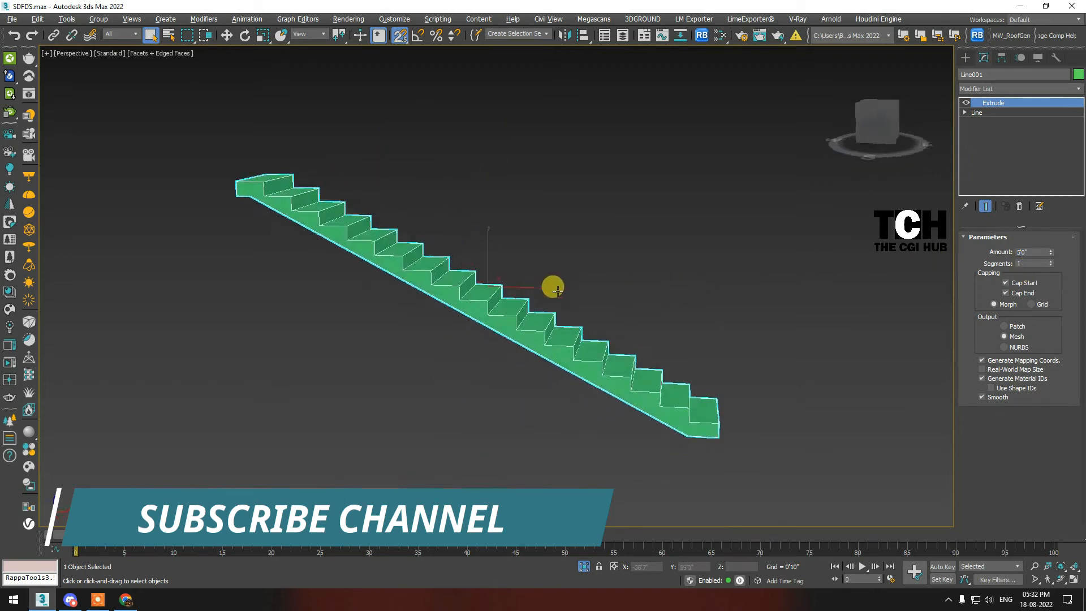
pyautogui.moveTo(553, 287); pyautogui.dragTo(561, 308)
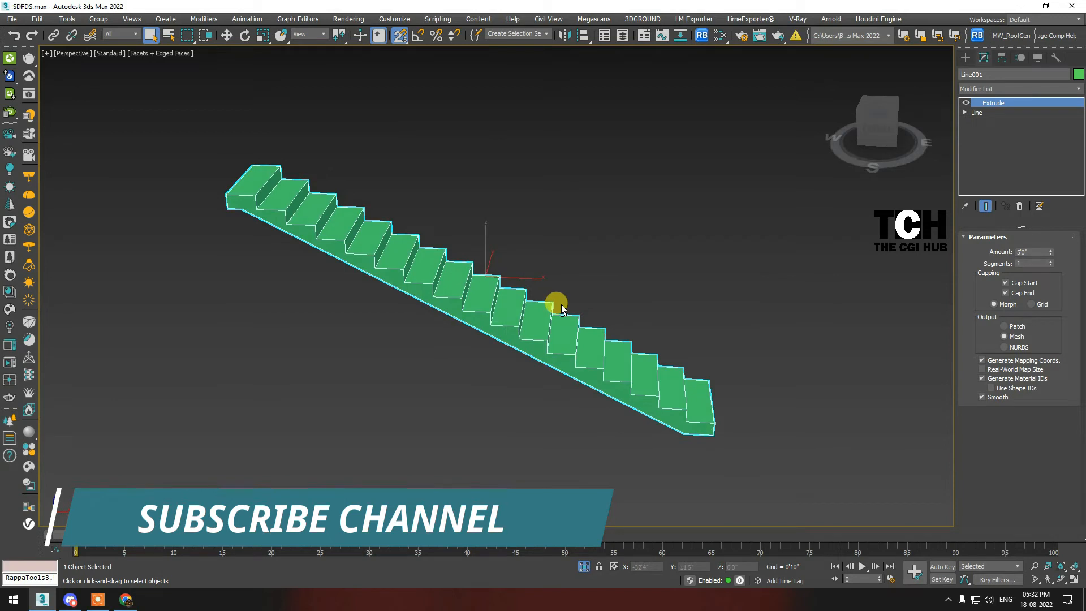
pyautogui.moveTo(654, 263)
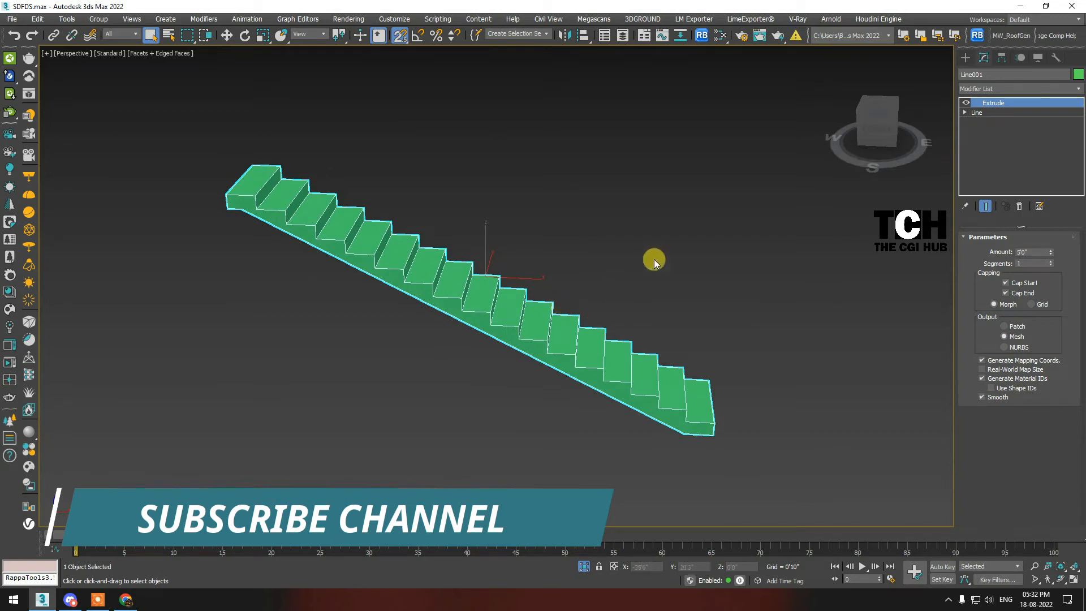
pyautogui.moveTo(655, 263); pyautogui.dragTo(464, 312)
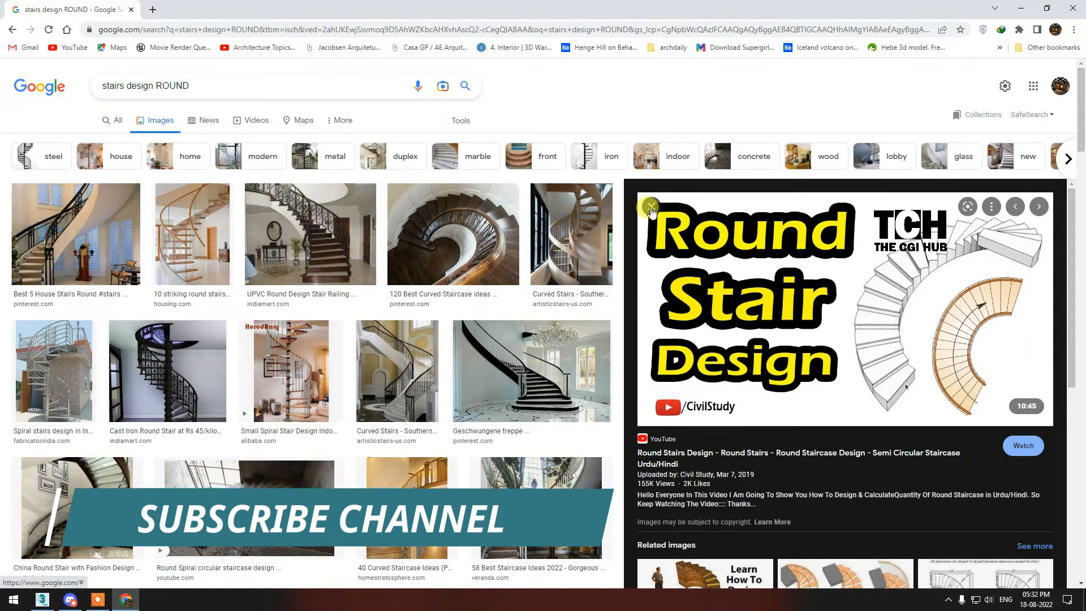
pyautogui.moveTo(194, 306)
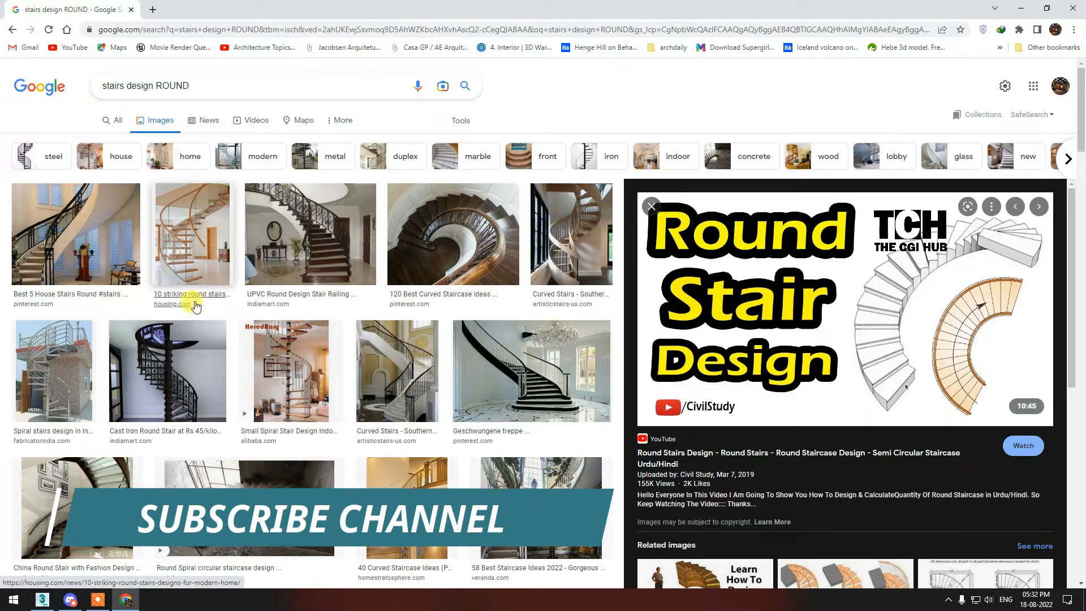
# - Glance at the round staircase references and return to 3ds Max
pyautogui.click(75, 233)
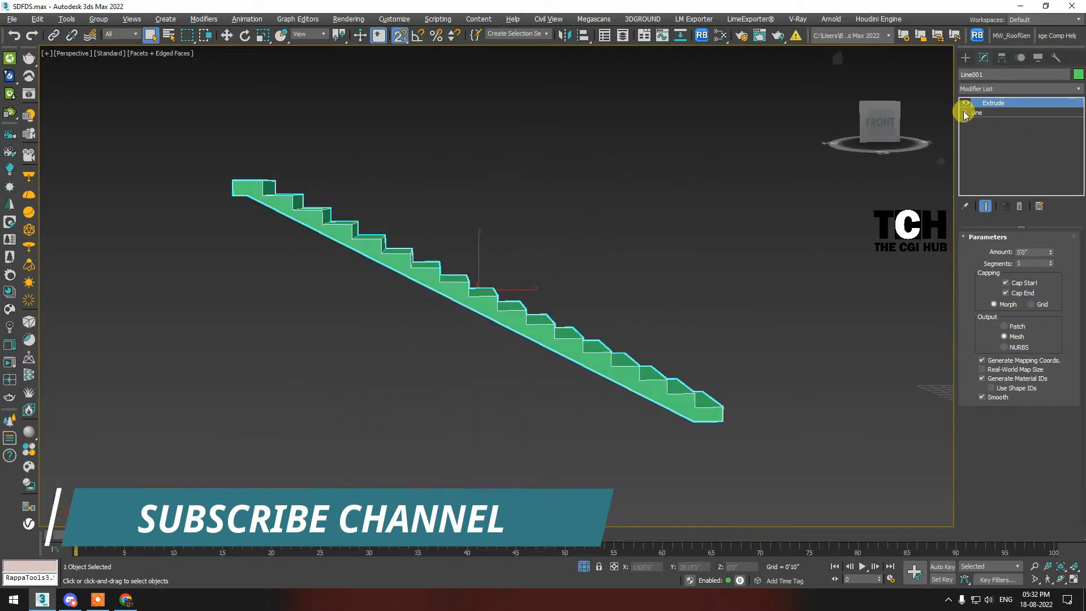
# - Subdivide the stair line at Segment level with Divide, then return to the Extrude result
pyautogui.click(989, 131)
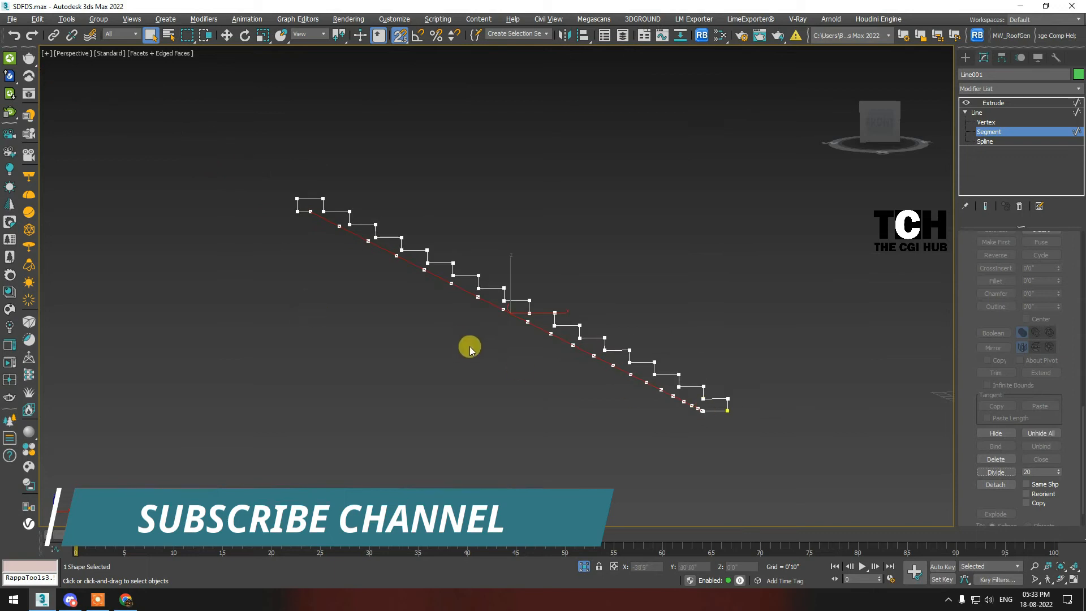
pyautogui.click(976, 112)
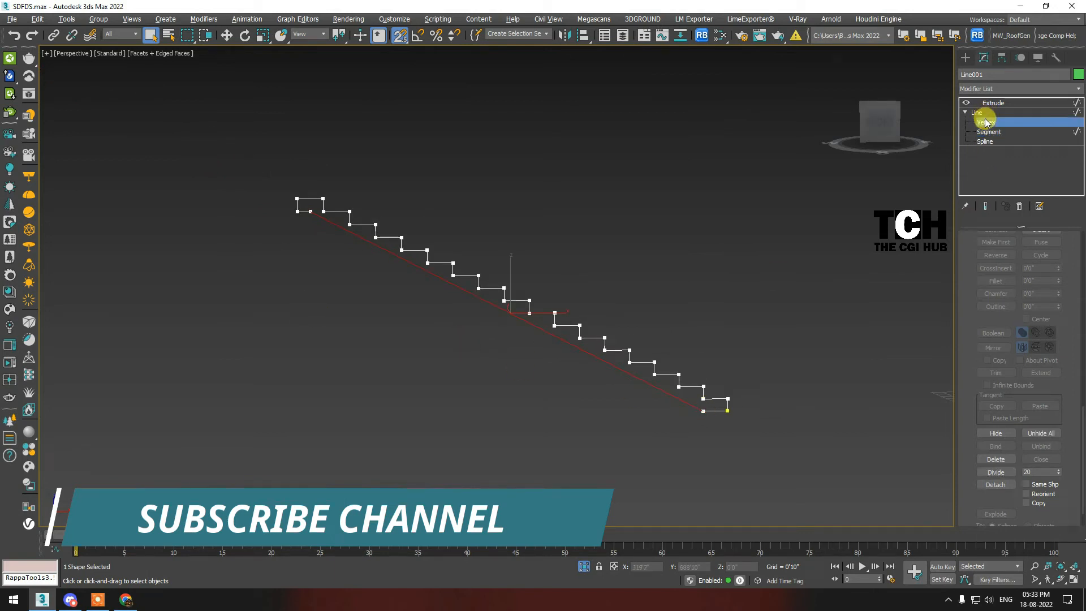
pyautogui.rightClick(695, 403)
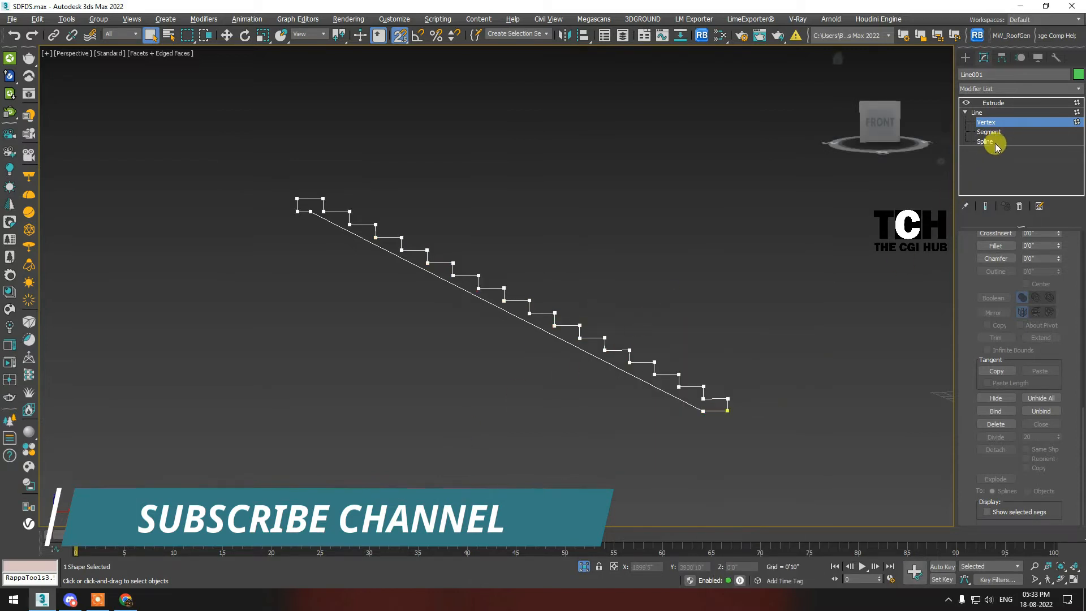
pyautogui.click(988, 131)
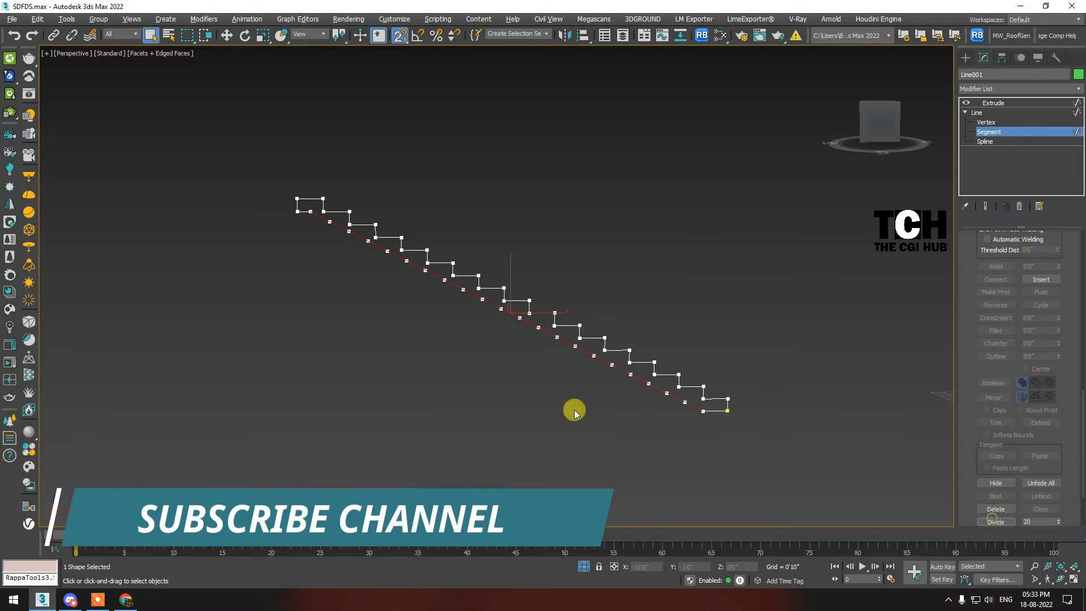
pyautogui.moveTo(715, 419)
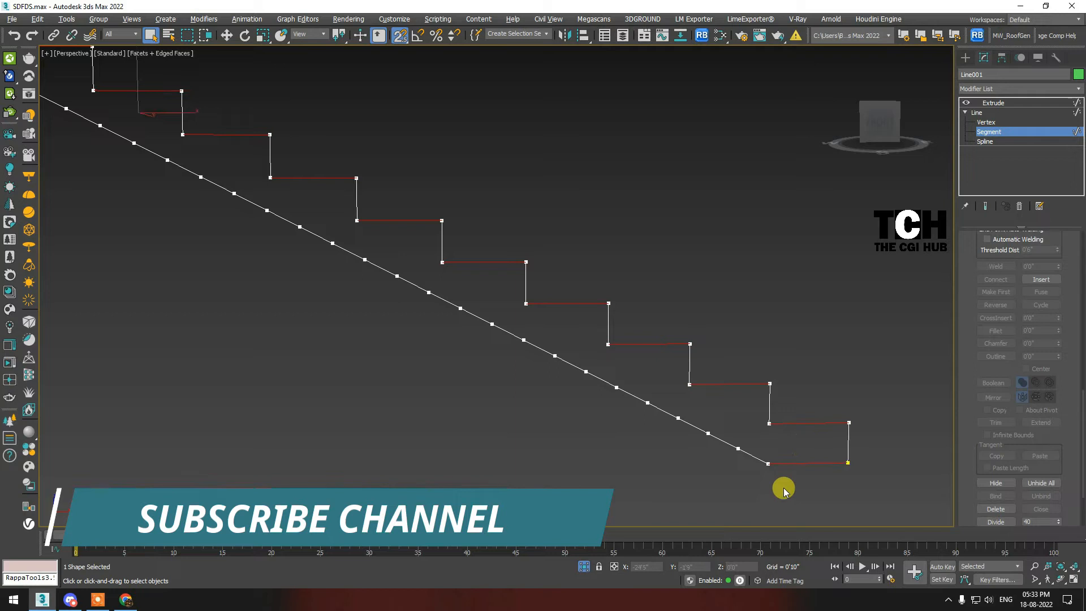
pyautogui.moveTo(792, 445)
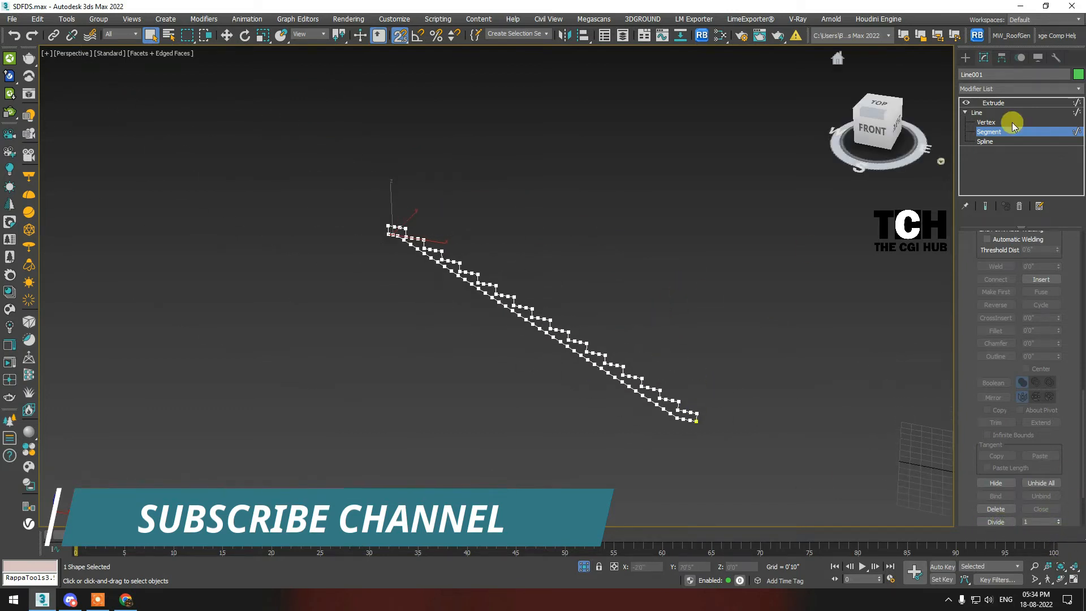
pyautogui.click(993, 101)
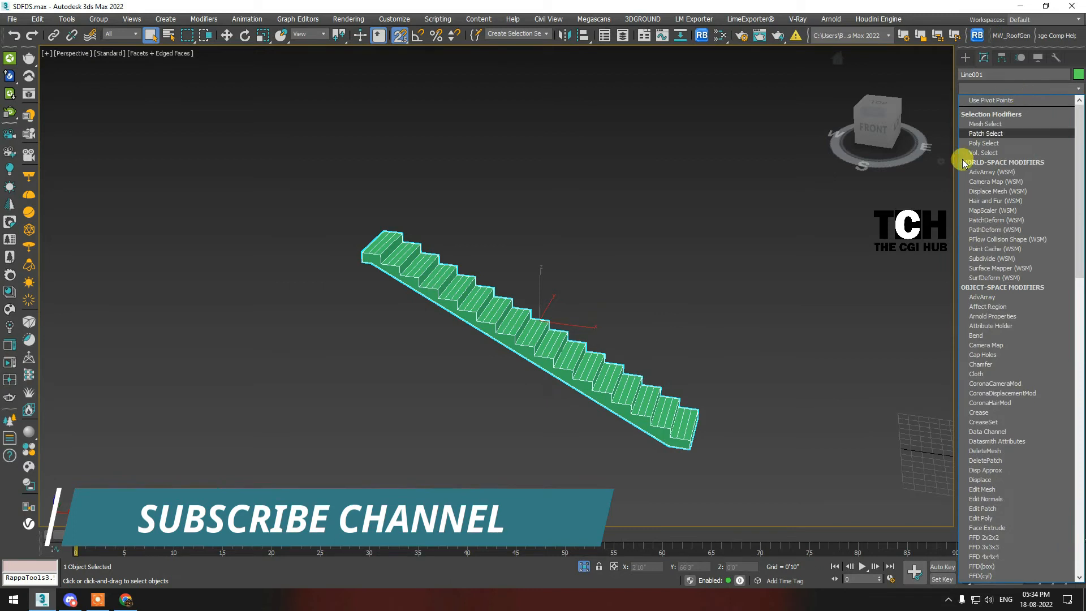
pyautogui.moveTo(975, 335)
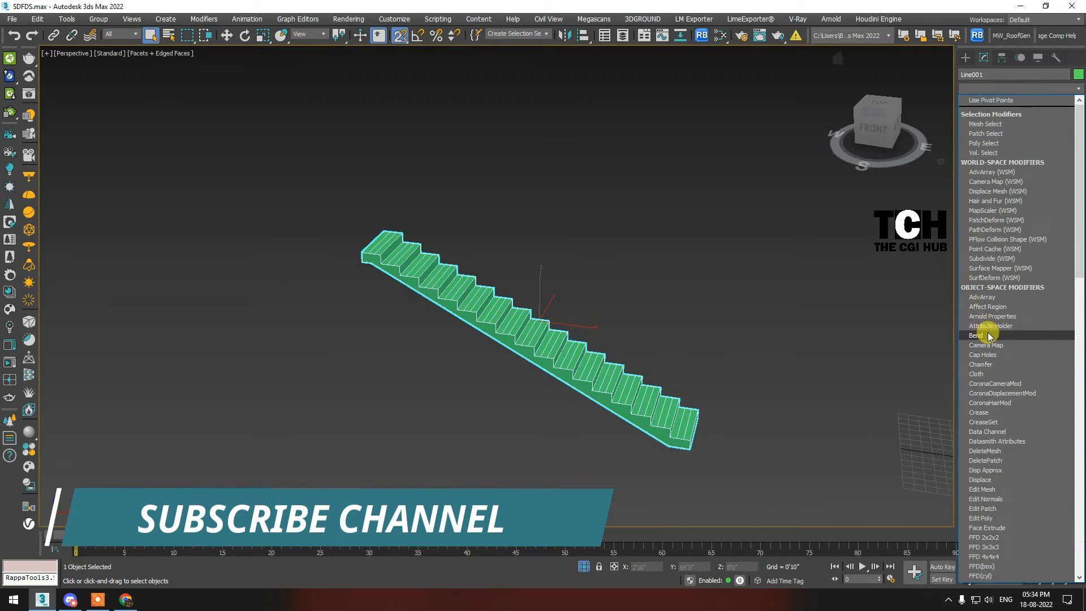
# - Add a Bend modifier with Angle 180 on the X axis to curve the staircase
pyautogui.click(975, 334)
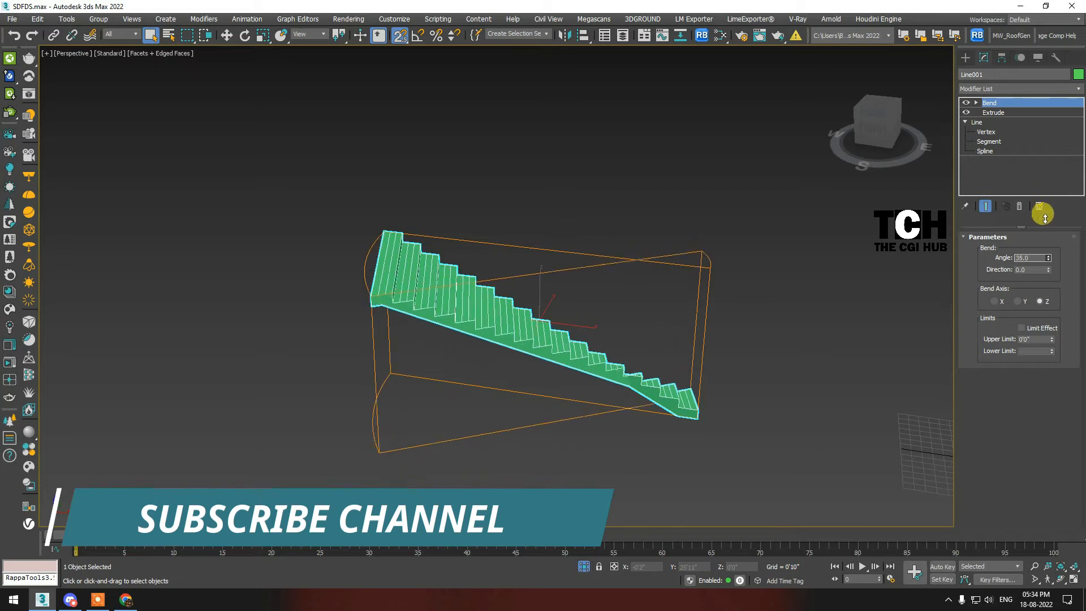
pyautogui.click(1001, 300)
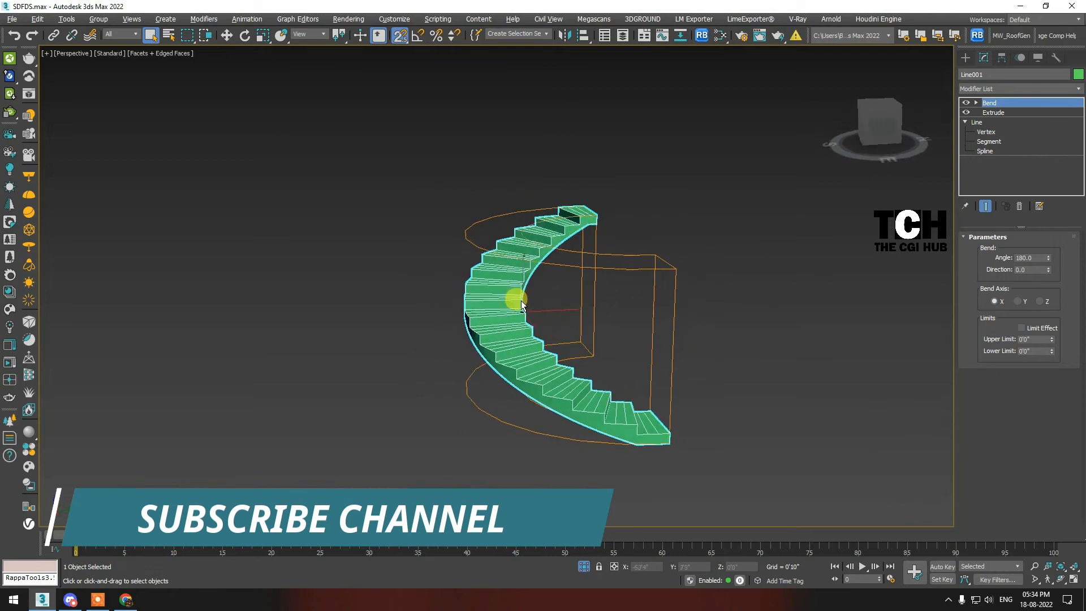
# - Orbit around the bent stairs and underside, then return to the line's Segment level
pyautogui.moveTo(523, 304); pyautogui.dragTo(430, 263)
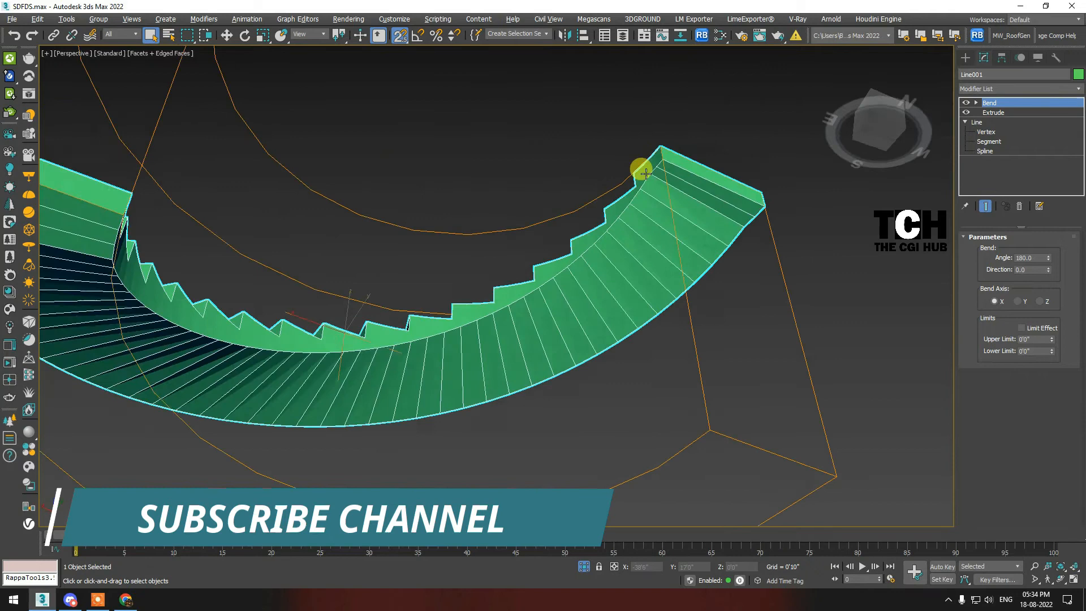
pyautogui.moveTo(644, 173); pyautogui.dragTo(575, 277)
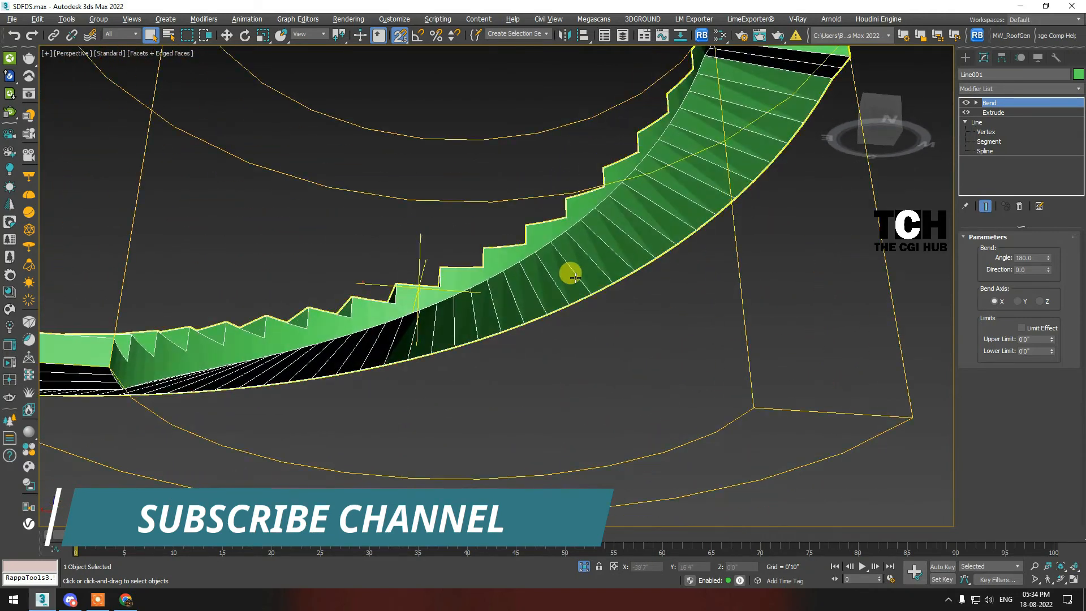
pyautogui.moveTo(575, 277); pyautogui.dragTo(610, 329)
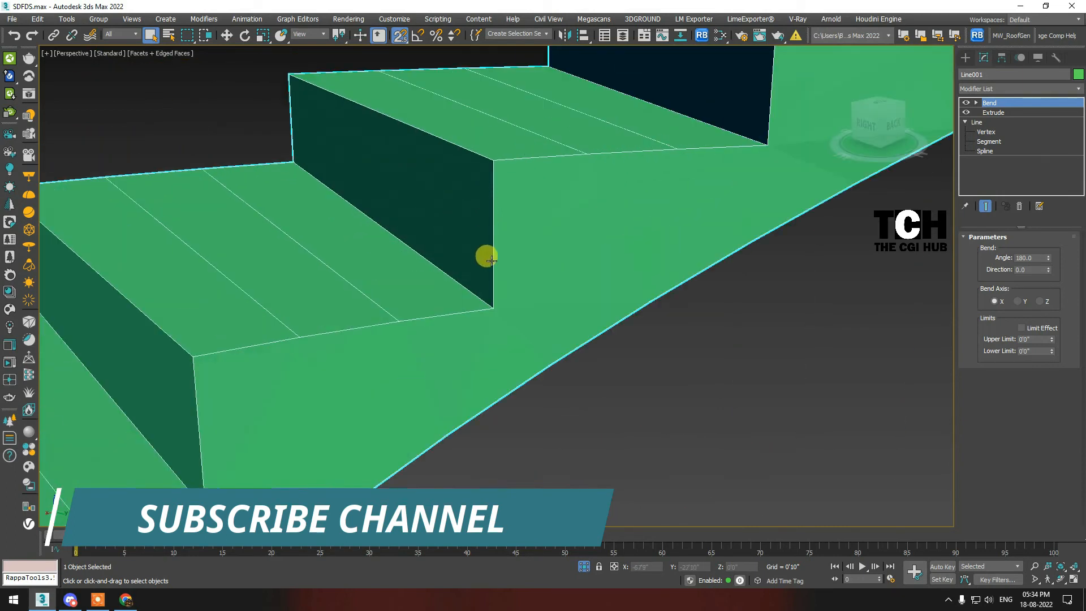
pyautogui.click(989, 140)
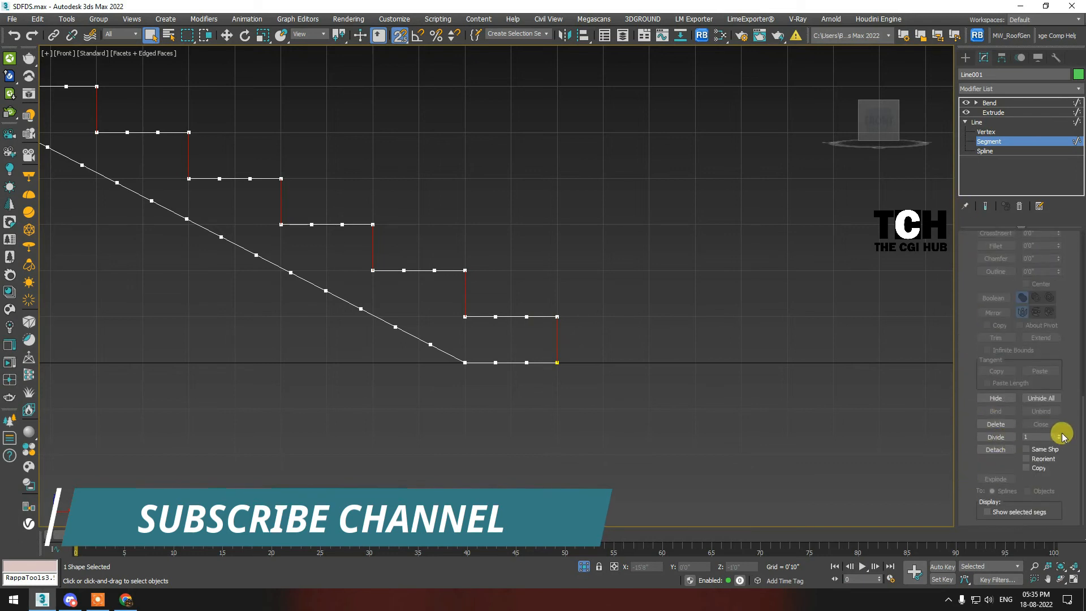
# - Divide the selected riser segments and check the bent result before editing again
pyautogui.click(1053, 435)
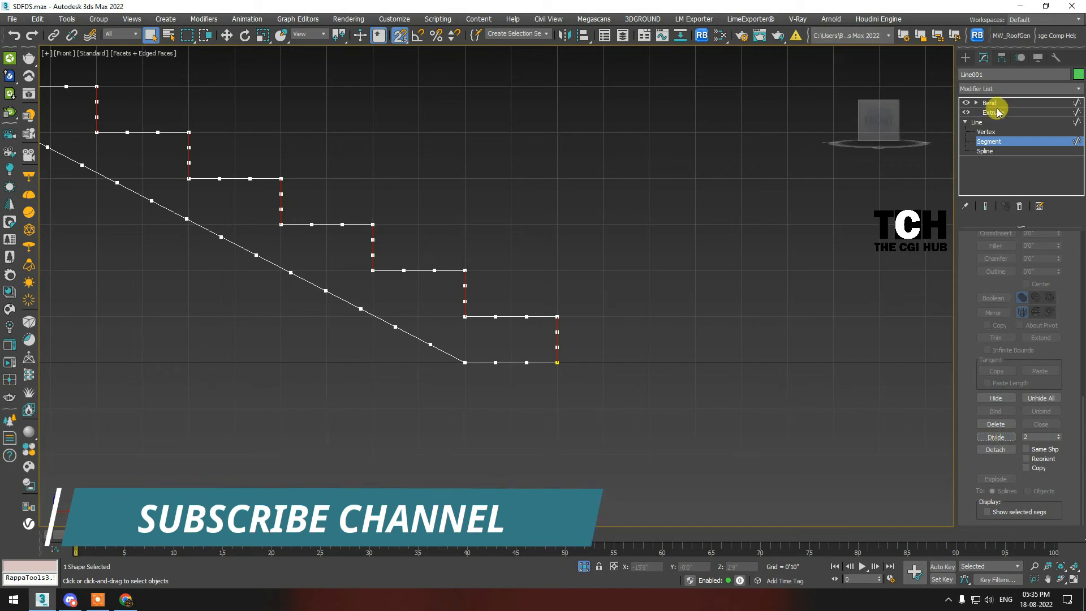
pyautogui.click(989, 102)
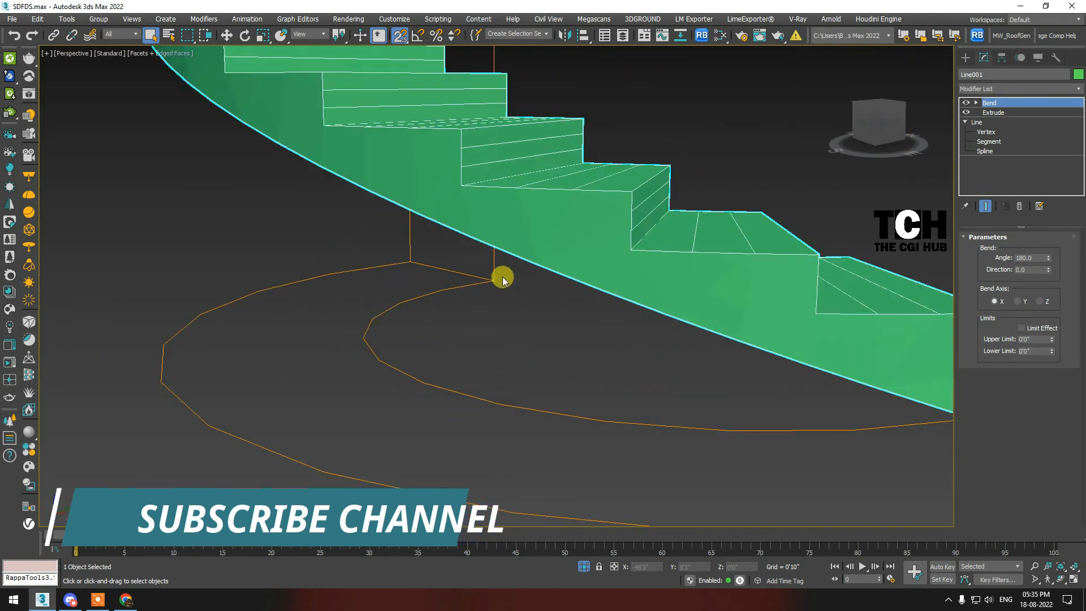
pyautogui.click(988, 140)
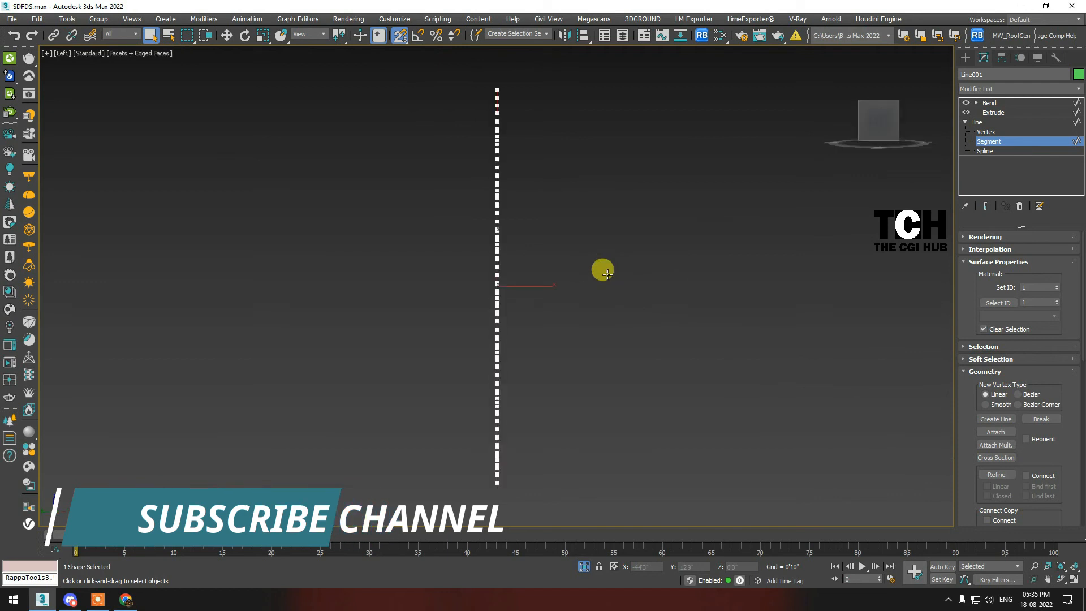
pyautogui.press('F')
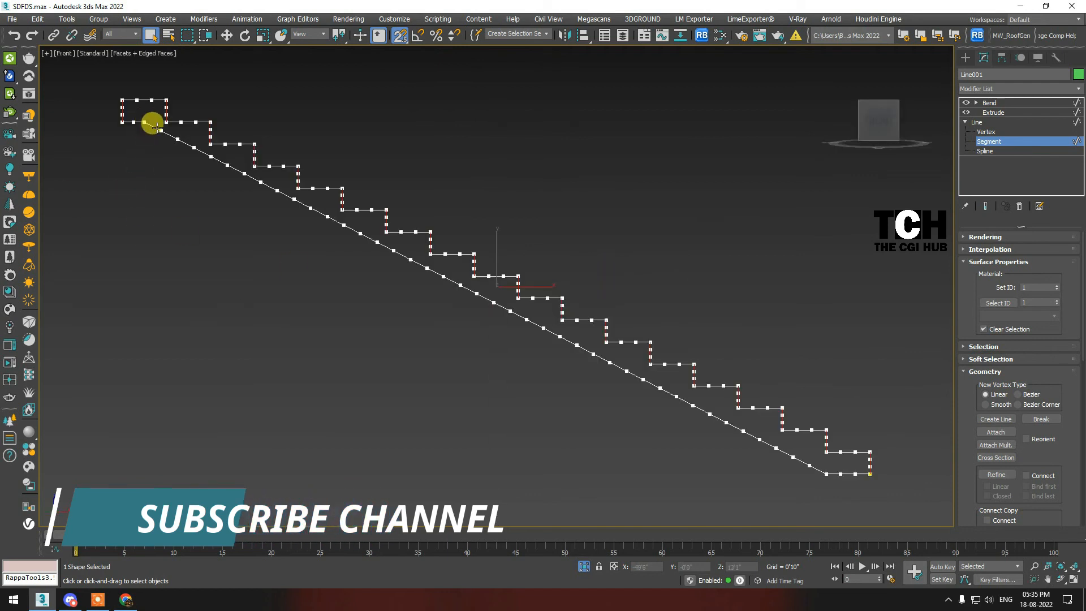
# - Select the sloped underside segments in Front view for dividing, then show the finished bent staircase
pyautogui.moveTo(150, 123); pyautogui.dragTo(192, 161)
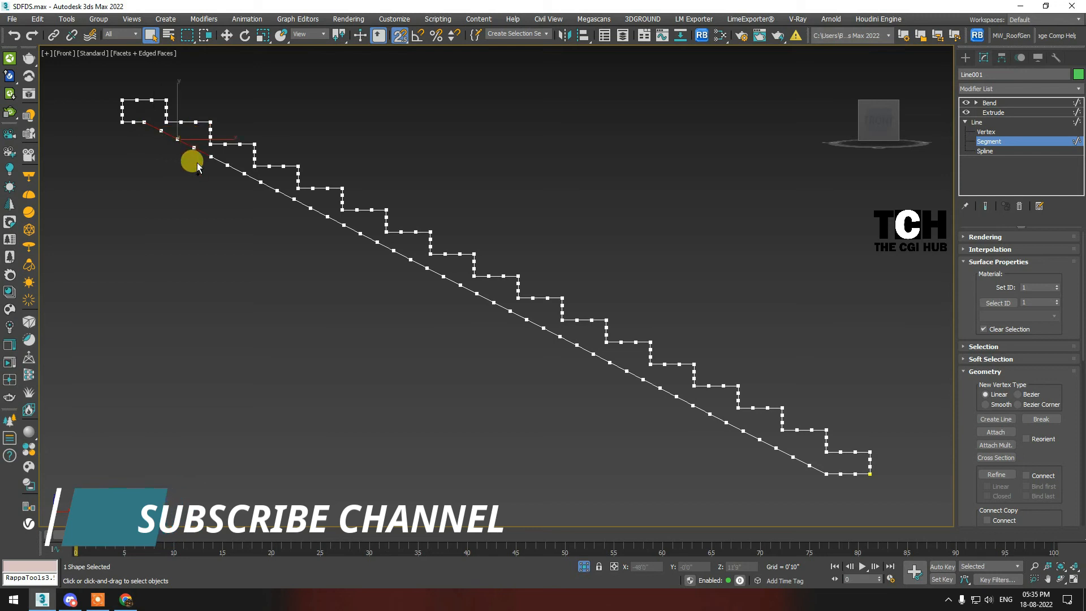
pyautogui.moveTo(196, 161); pyautogui.dragTo(249, 211)
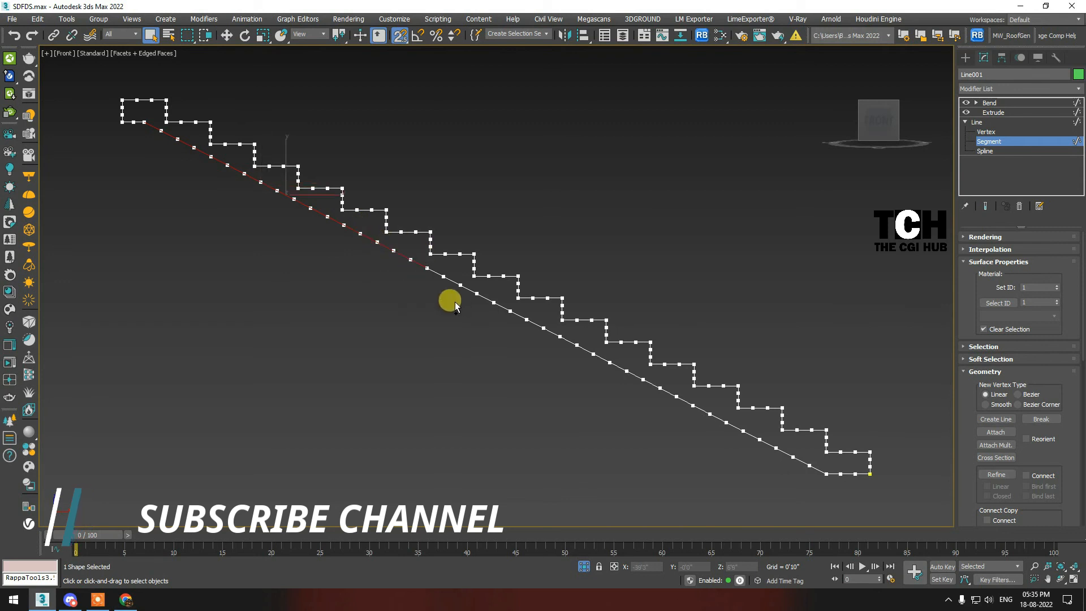
pyautogui.moveTo(450, 300); pyautogui.dragTo(503, 306)
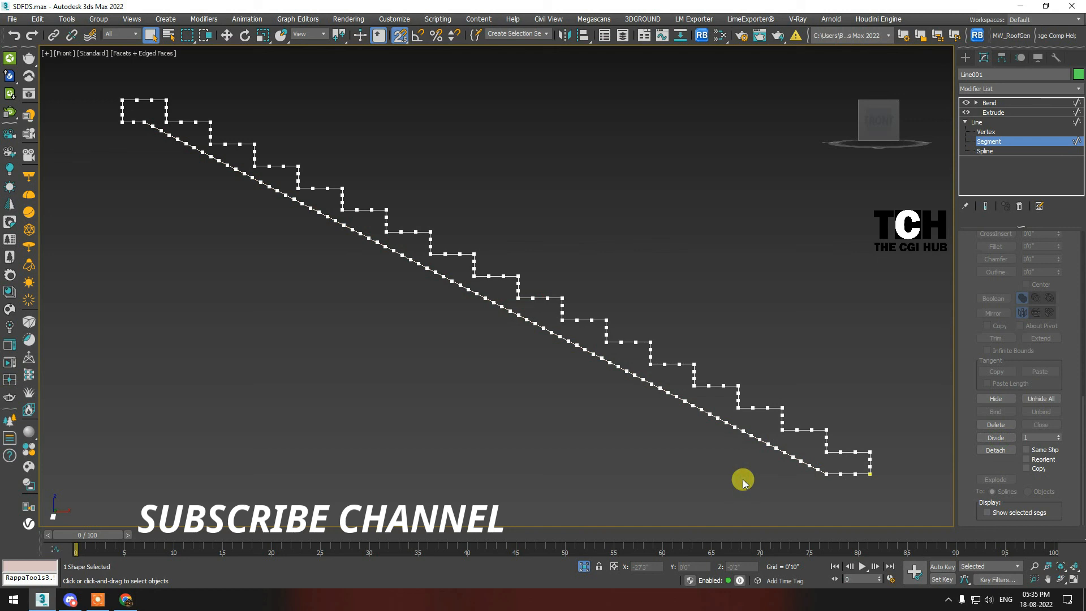
pyautogui.click(993, 105)
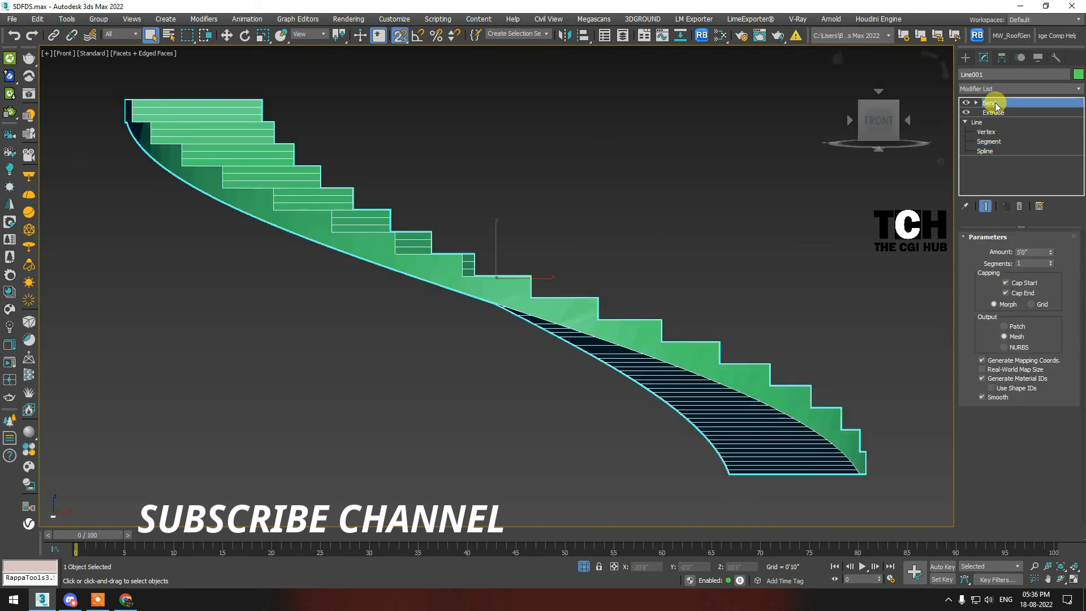